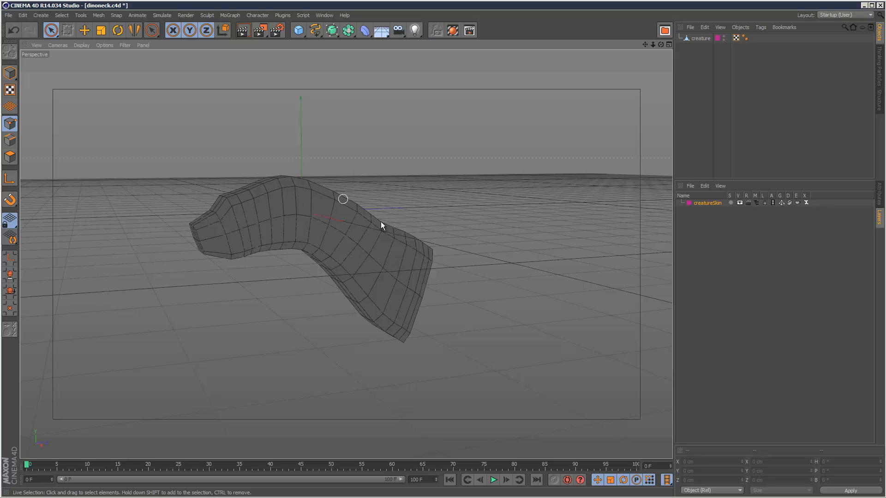
{"action": "mouse_move", "coordinate": [280, 204]}
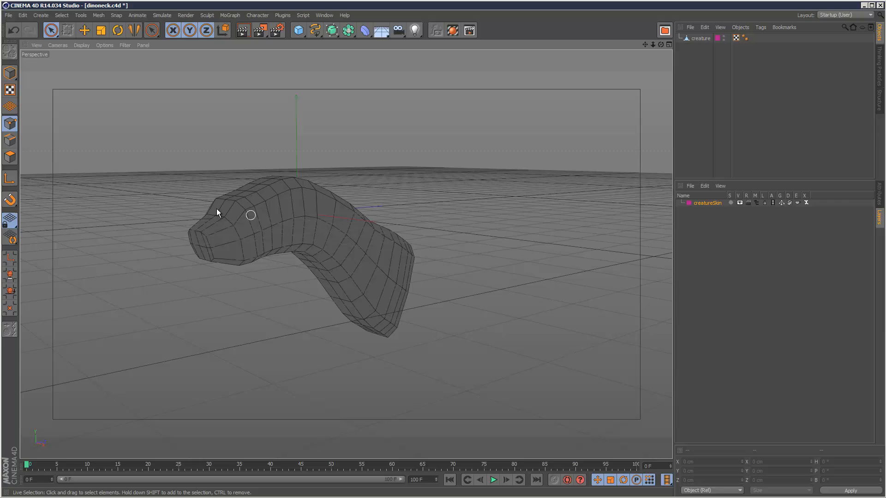
{"action": "mouse_move", "coordinate": [303, 226]}
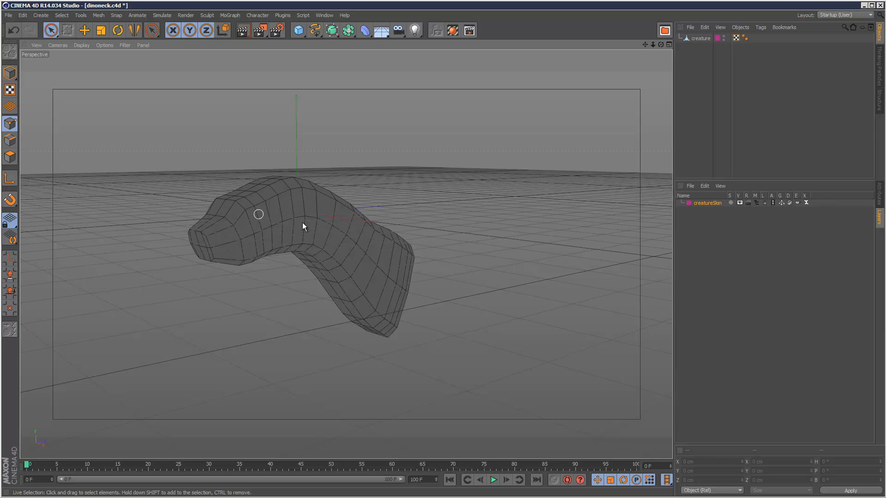
Step: Switch the viewport to the four-view layout showing the creatureSkin neck mesh
{"action": "left_click", "coordinate": [667, 46]}
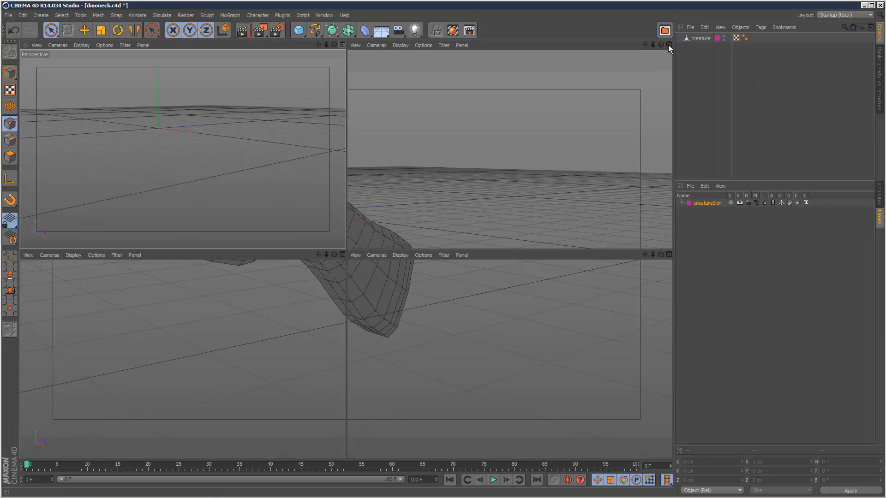
Step: Maximize the Right view and take the Joint Tool to draw Root through Joint.7
{"action": "left_click", "coordinate": [667, 45]}
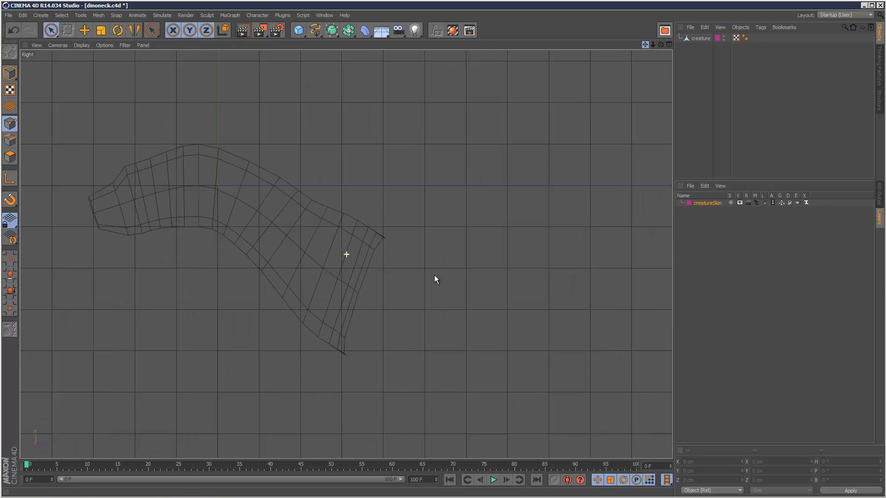
{"action": "left_click", "coordinate": [258, 15]}
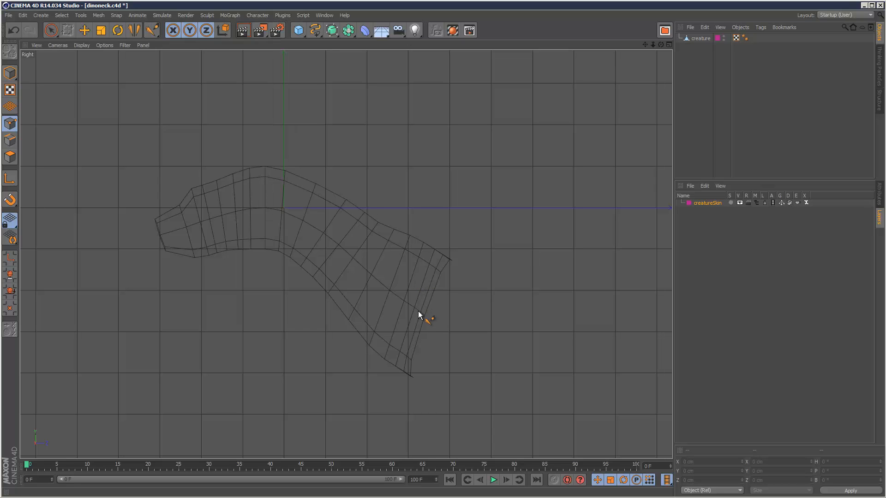
{"action": "mouse_move", "coordinate": [456, 326]}
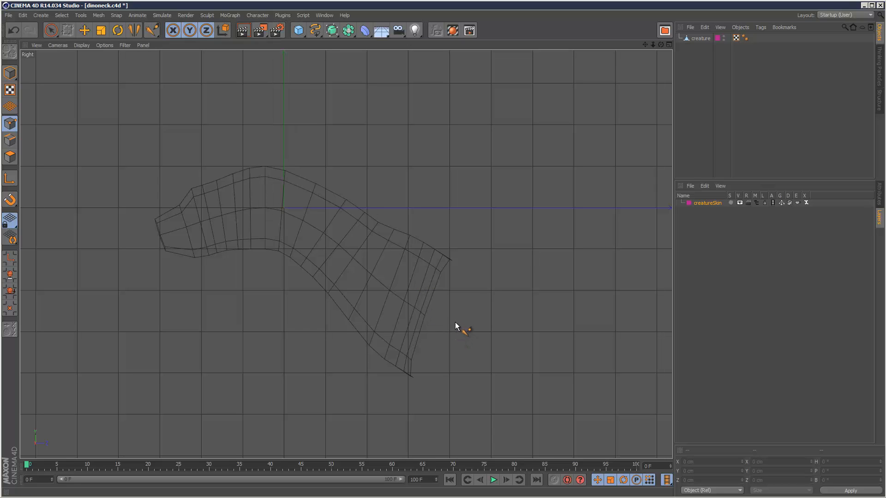
{"action": "mouse_move", "coordinate": [551, 269]}
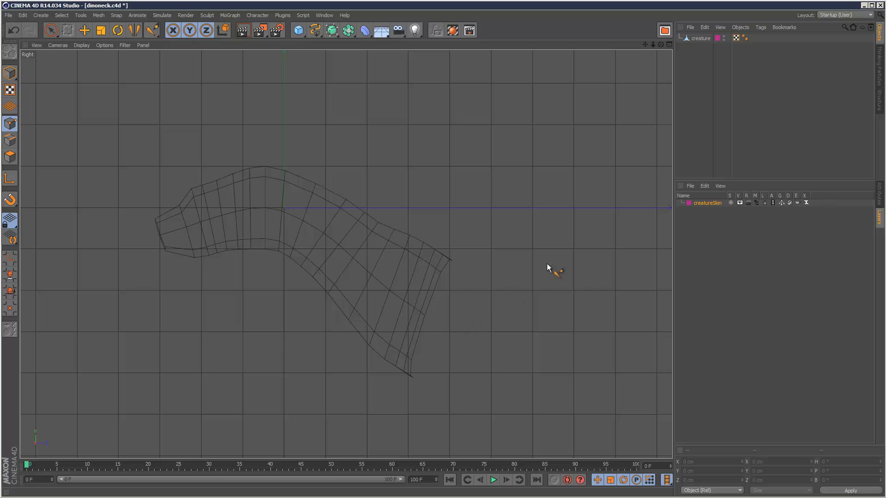
{"action": "mouse_move", "coordinate": [517, 337]}
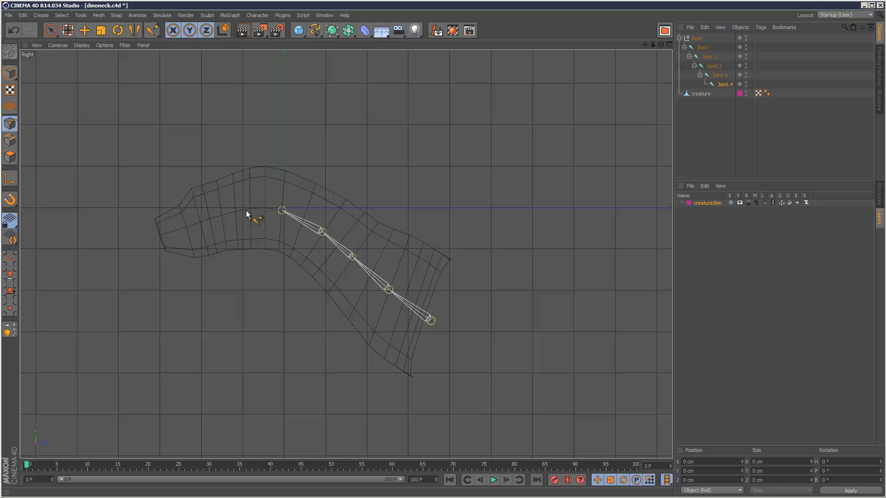
{"action": "mouse_move", "coordinate": [229, 220]}
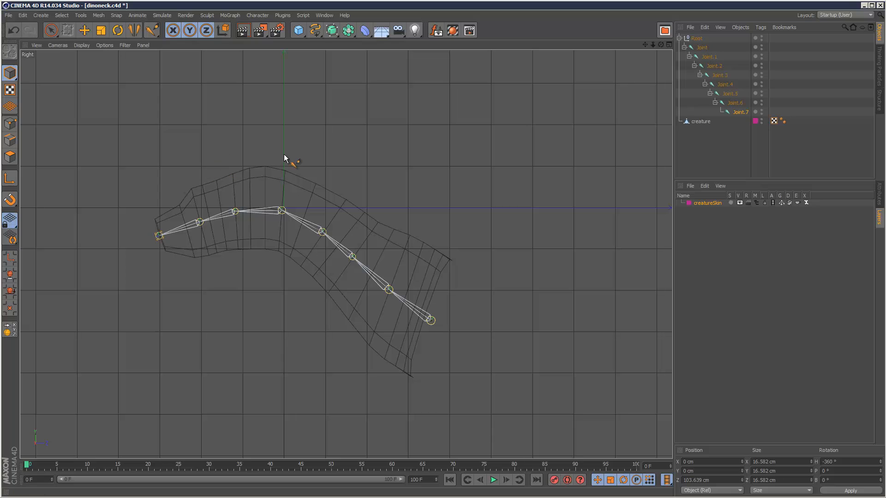
Step: Test-rotate a lower joint, restore it, then select all joints plus the creature mesh
{"action": "left_click", "coordinate": [83, 30]}
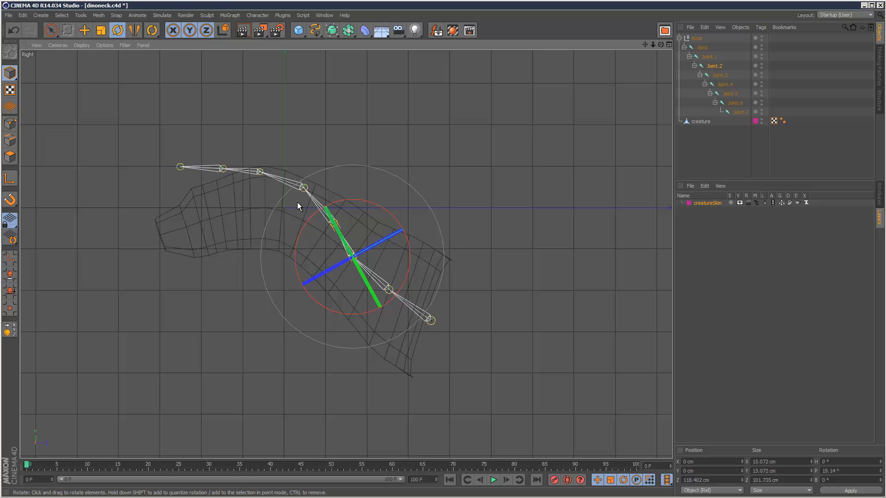
{"action": "mouse_move", "coordinate": [222, 188]}
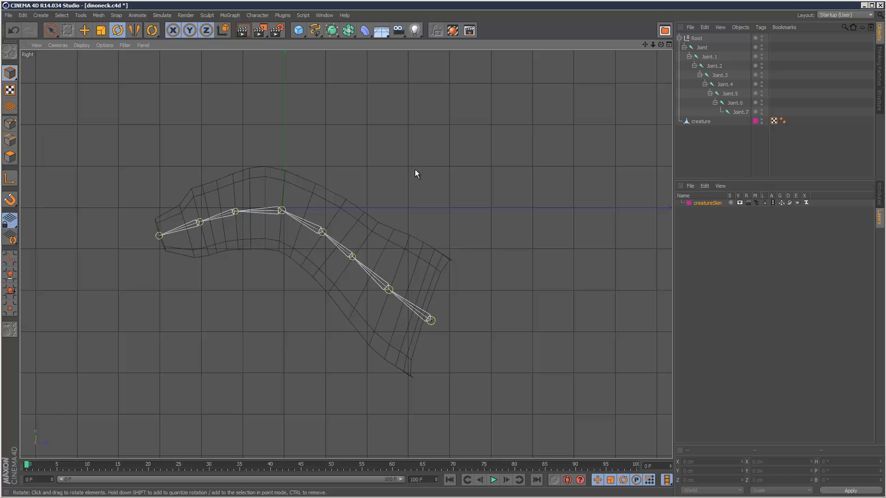
{"action": "left_click", "coordinate": [720, 84]}
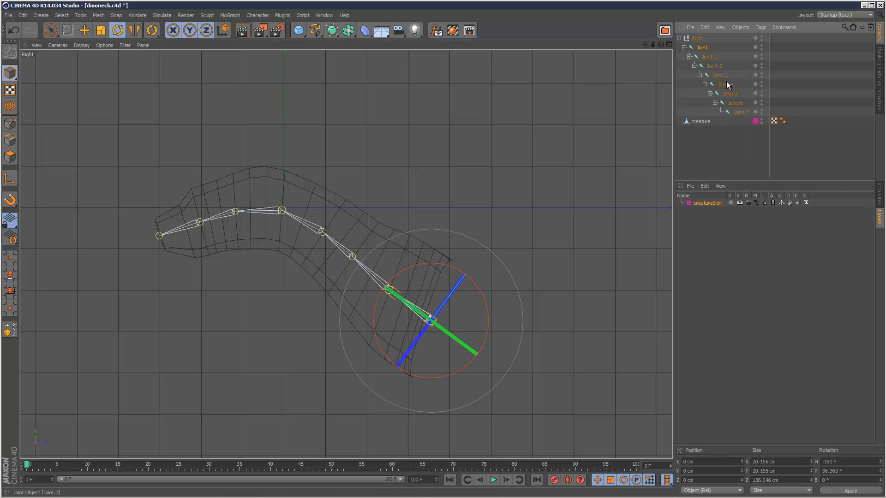
{"action": "mouse_move", "coordinate": [741, 116]}
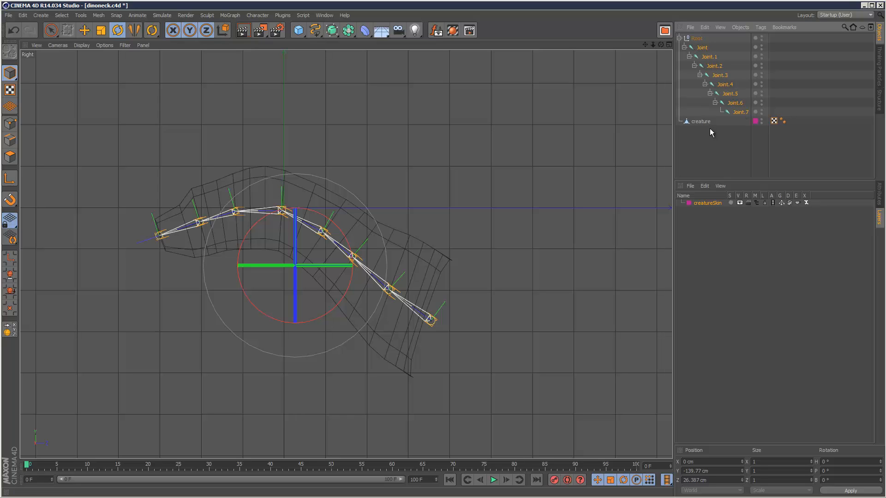
{"action": "left_click", "coordinate": [700, 121]}
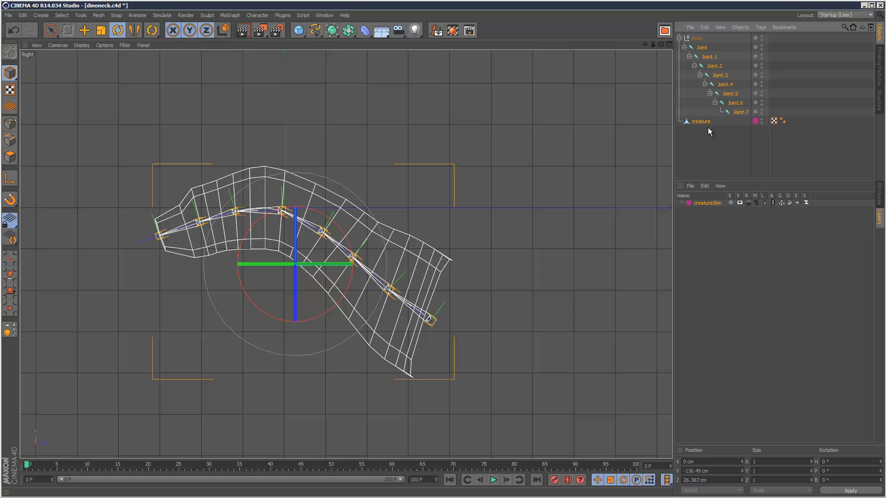
{"action": "mouse_move", "coordinate": [360, 387]}
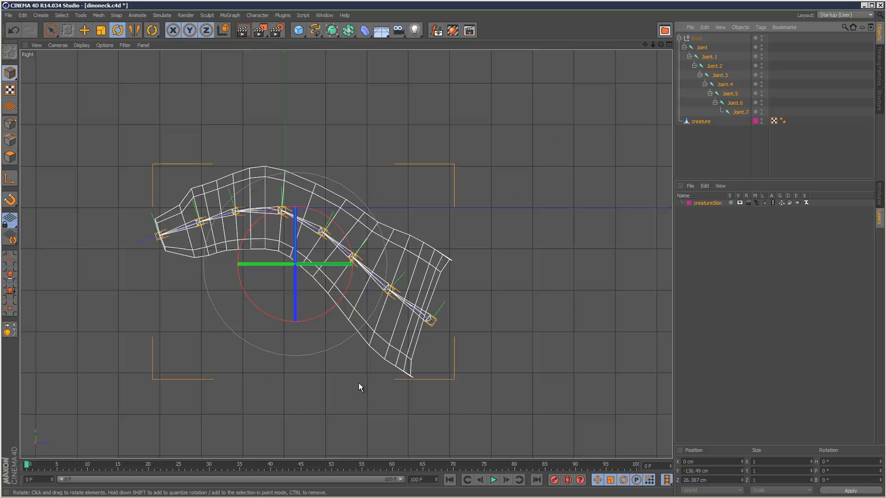
Step: Bind the creature mesh to the joints using Distance mode with 80% falloff
{"action": "left_click", "coordinate": [257, 15]}
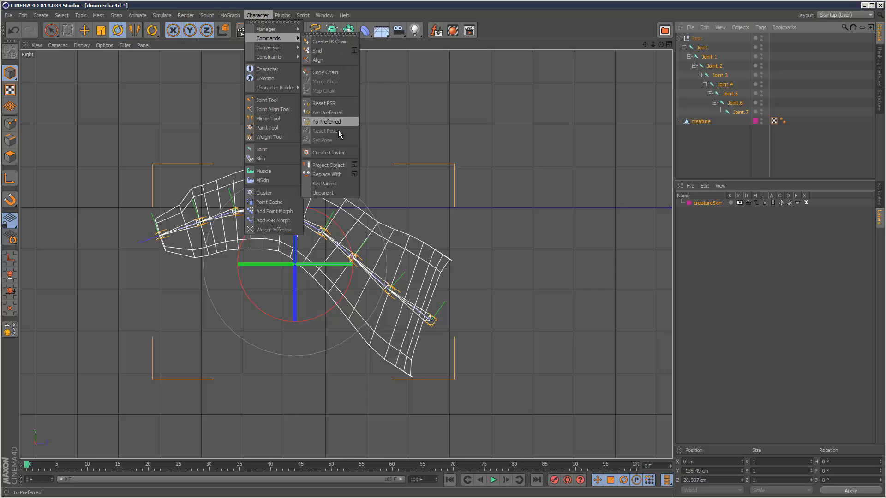
{"action": "mouse_move", "coordinate": [329, 50]}
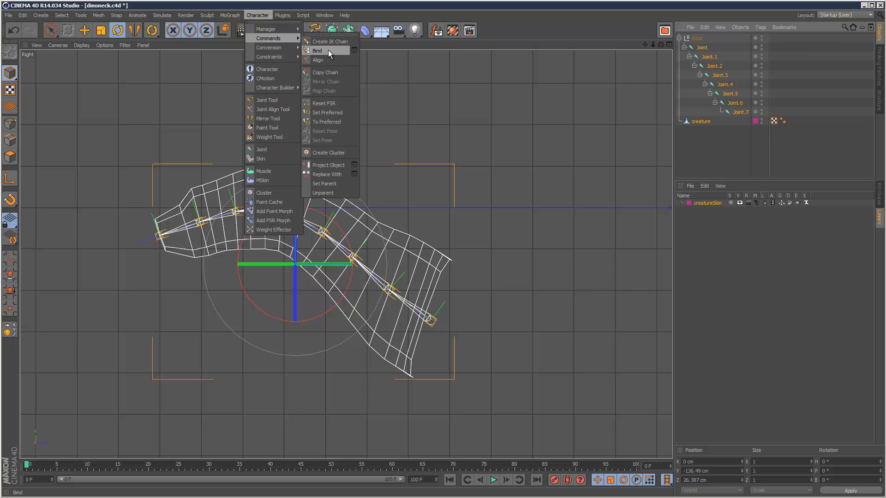
{"action": "left_click", "coordinate": [317, 51]}
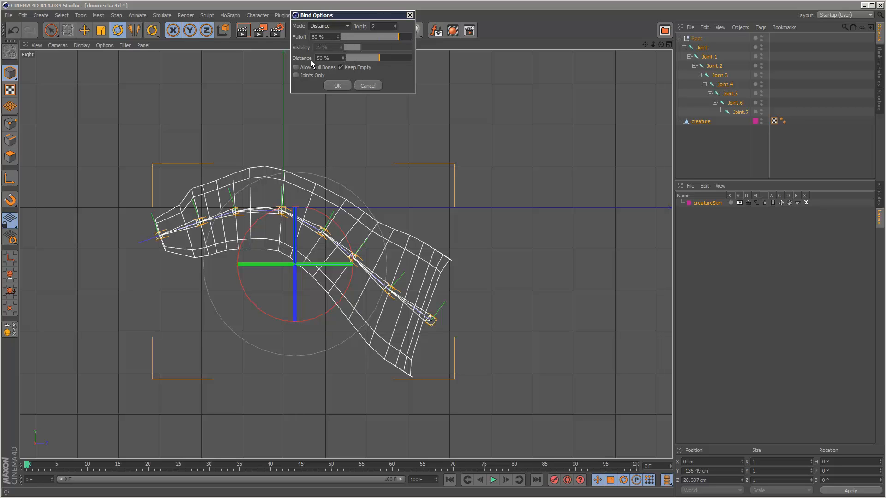
{"action": "mouse_move", "coordinate": [344, 67]}
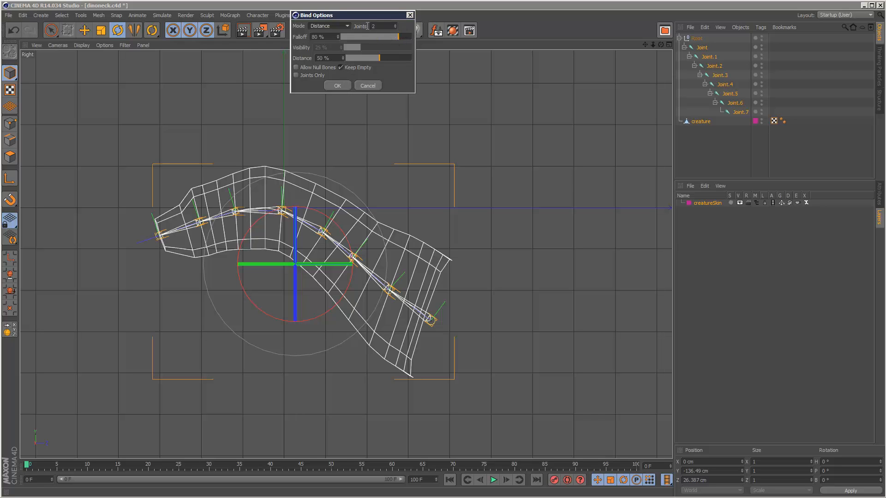
{"action": "left_click", "coordinate": [337, 85]}
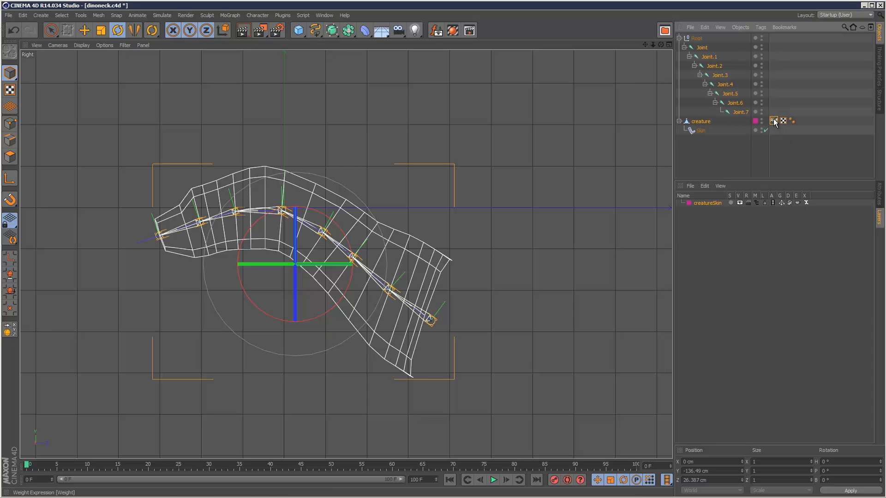
Step: Select the Skin object and switch the viewport from Right to the Perspective camera
{"action": "left_click", "coordinate": [701, 130]}
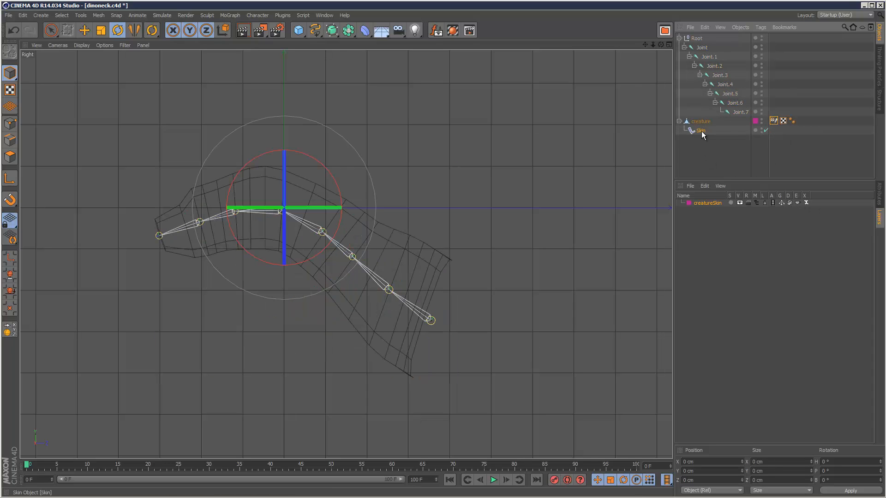
{"action": "left_click", "coordinate": [719, 75]}
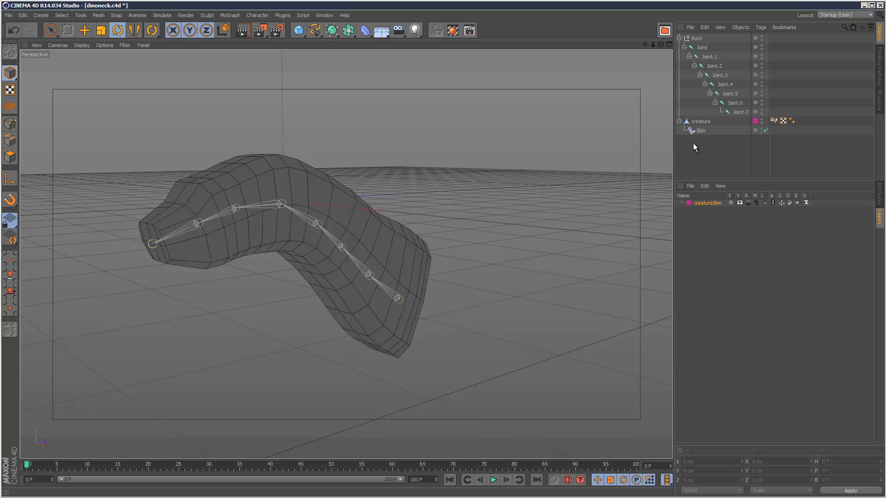
Step: Lock the creature object in the Layer Manager, then pick a neck joint with Live Selection
{"action": "left_click", "coordinate": [700, 121]}
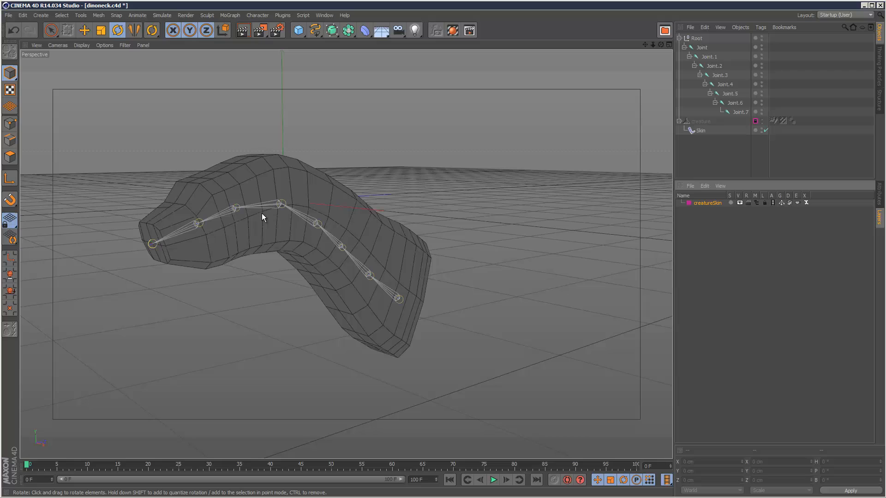
{"action": "left_click", "coordinate": [50, 30]}
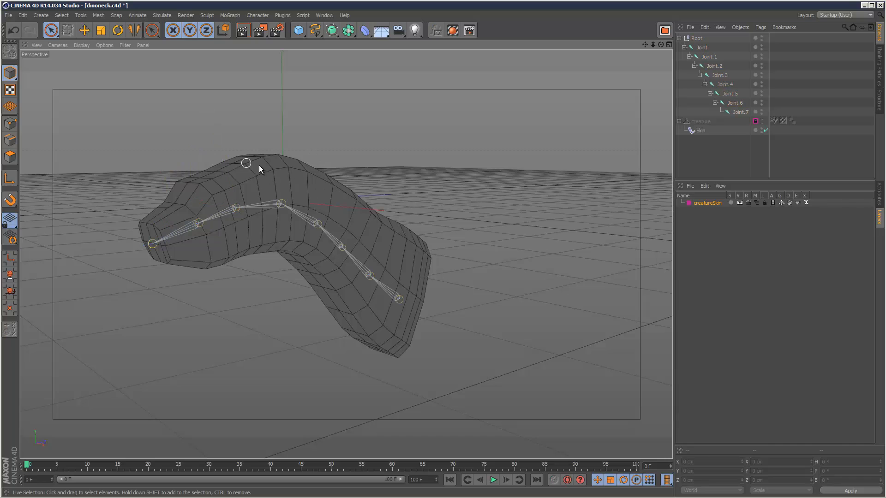
{"action": "mouse_move", "coordinate": [365, 267]}
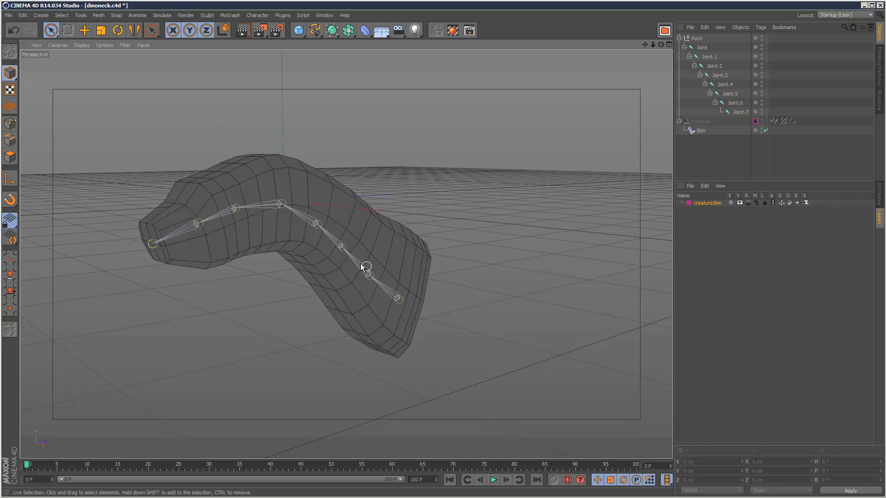
{"action": "left_click", "coordinate": [319, 226]}
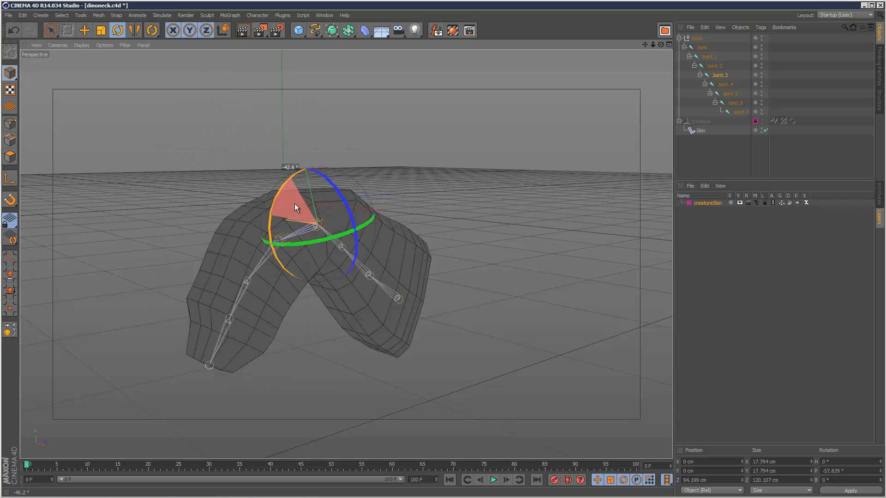
Step: Rotate Joint.3 and Joint.5 to bend the neck and tilt the head downward
{"action": "left_click_drag", "start_coordinate": [294, 206], "coordinate": [291, 176]}
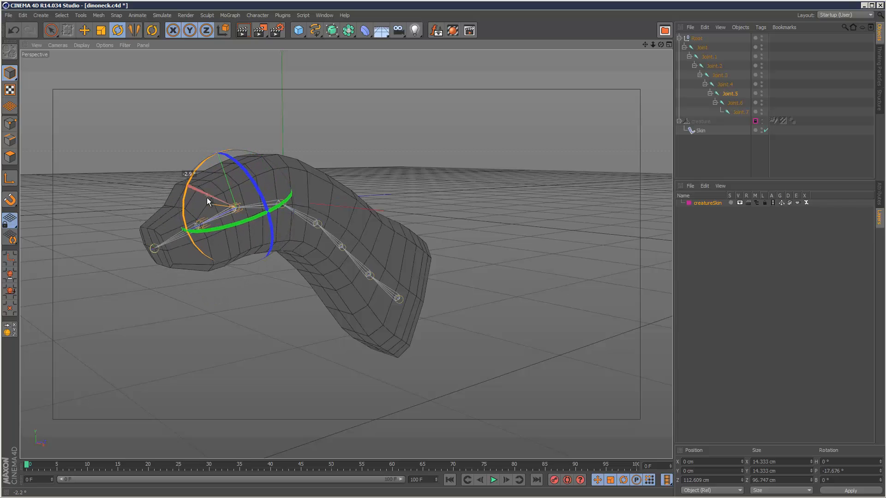
{"action": "left_click_drag", "start_coordinate": [203, 181], "coordinate": [118, 164]}
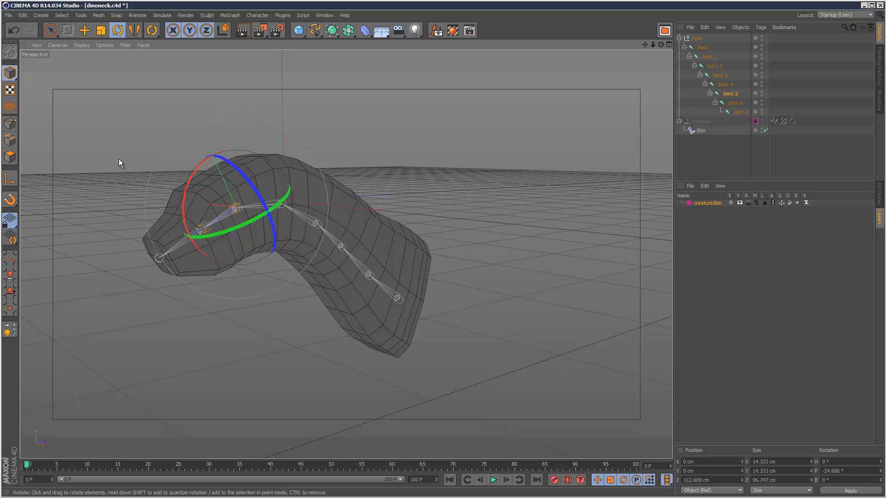
{"action": "mouse_move", "coordinate": [689, 313]}
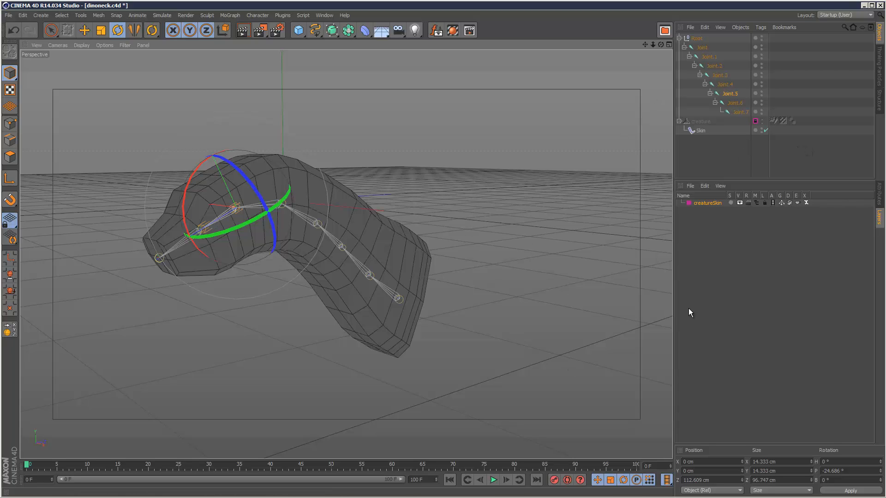
{"action": "mouse_move", "coordinate": [292, 186]}
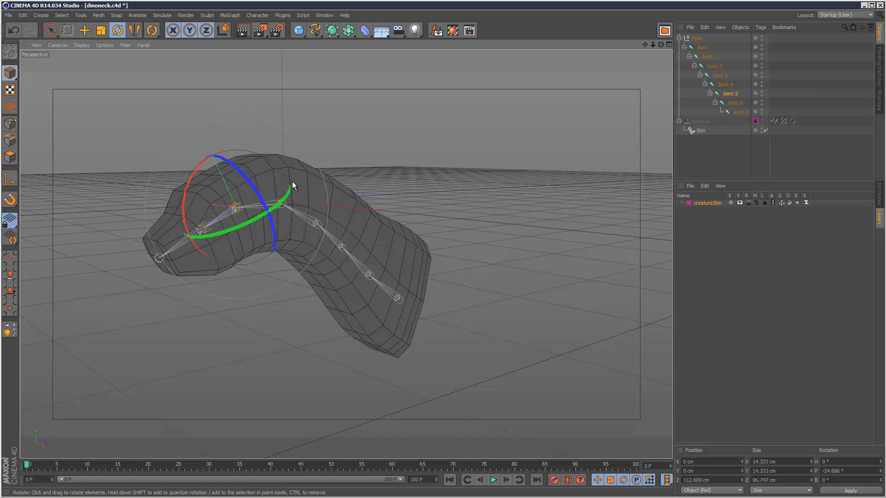
{"action": "left_click", "coordinate": [723, 84]}
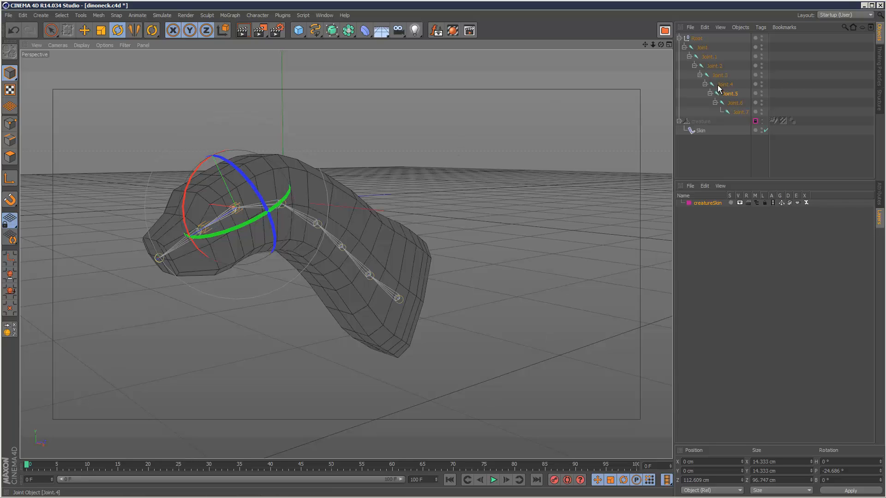
Step: Key all joints' starting pose, then at frame 20 rotate the head joints downward
{"action": "left_click", "coordinate": [740, 111]}
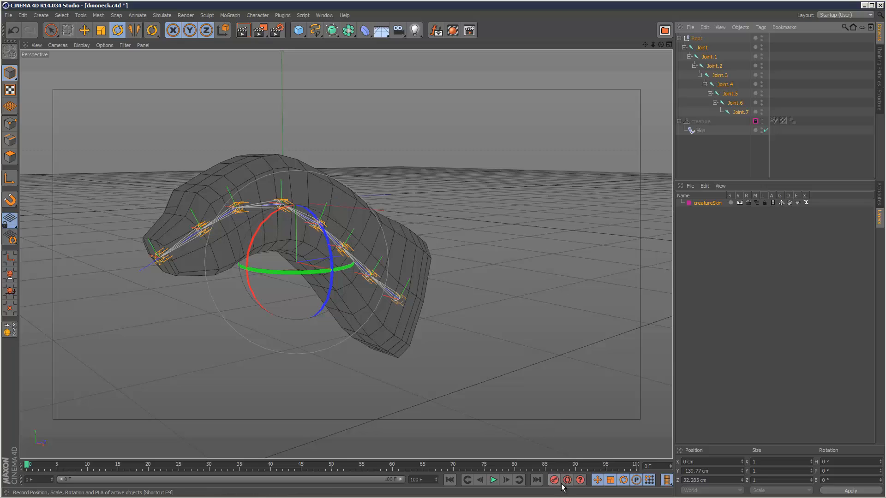
{"action": "left_click", "coordinate": [567, 480]}
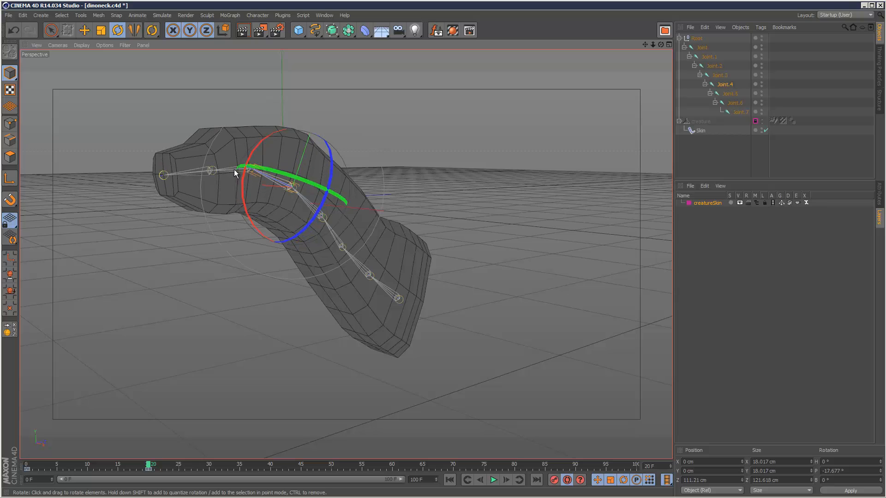
{"action": "left_click_drag", "start_coordinate": [234, 172], "coordinate": [195, 198]}
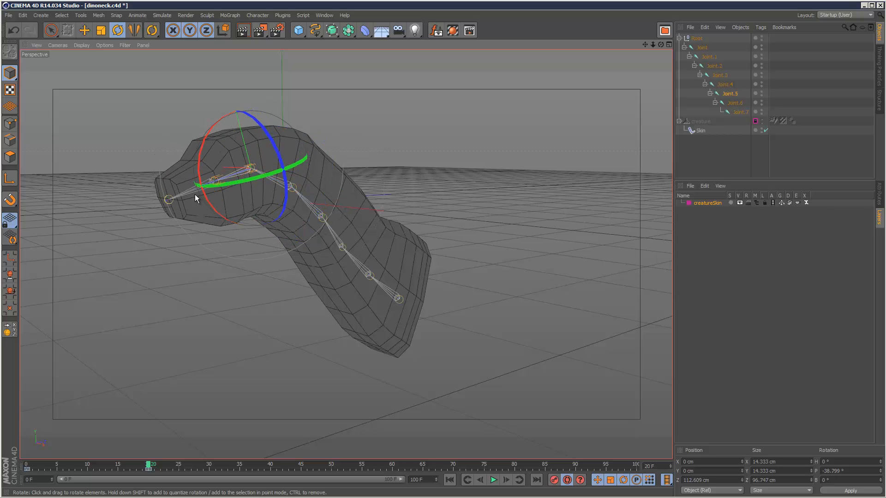